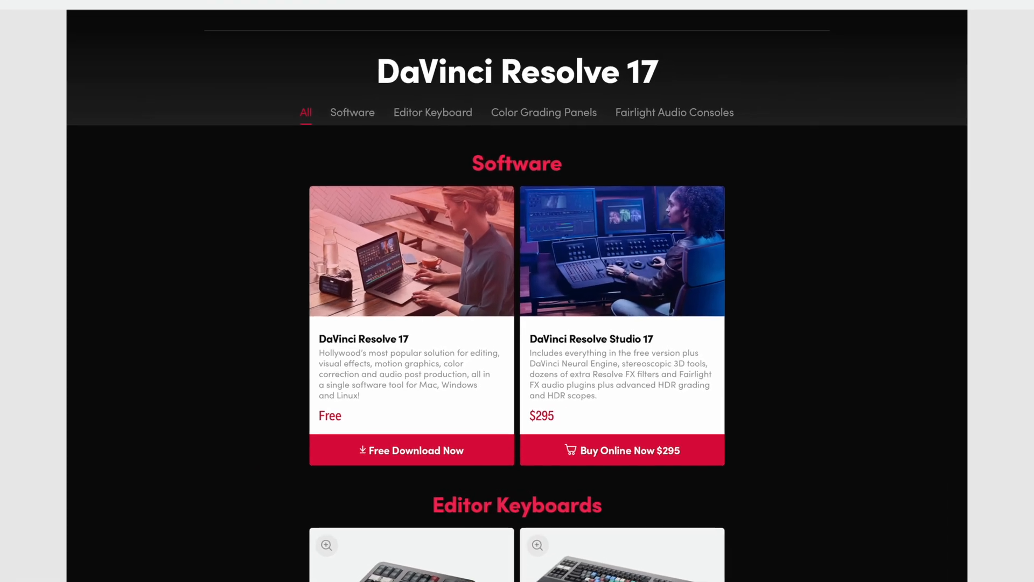
- Start the free download of DaVinci Resolve 17 from the Software section
scroll("down", 3)
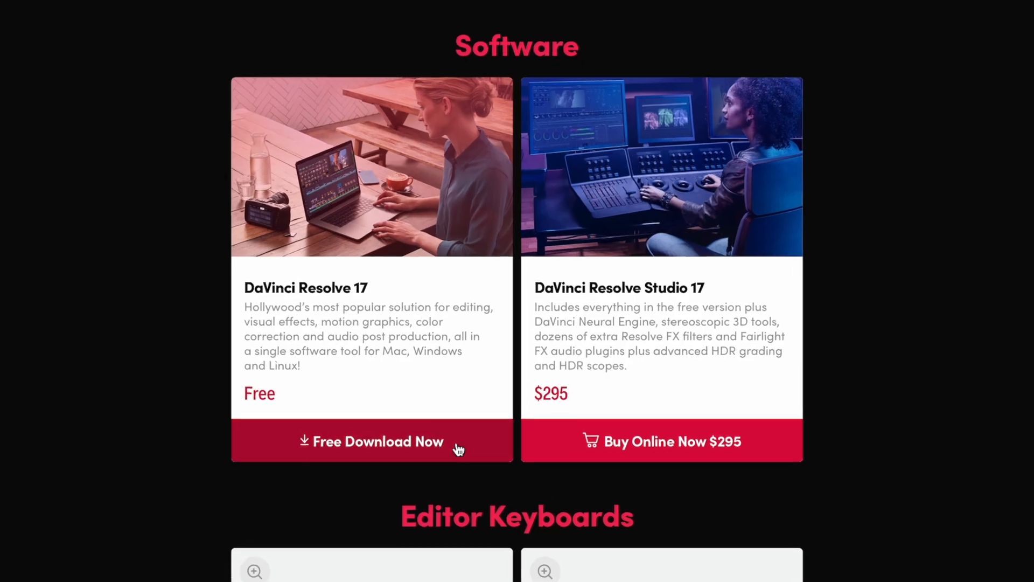
left_click(372, 442)
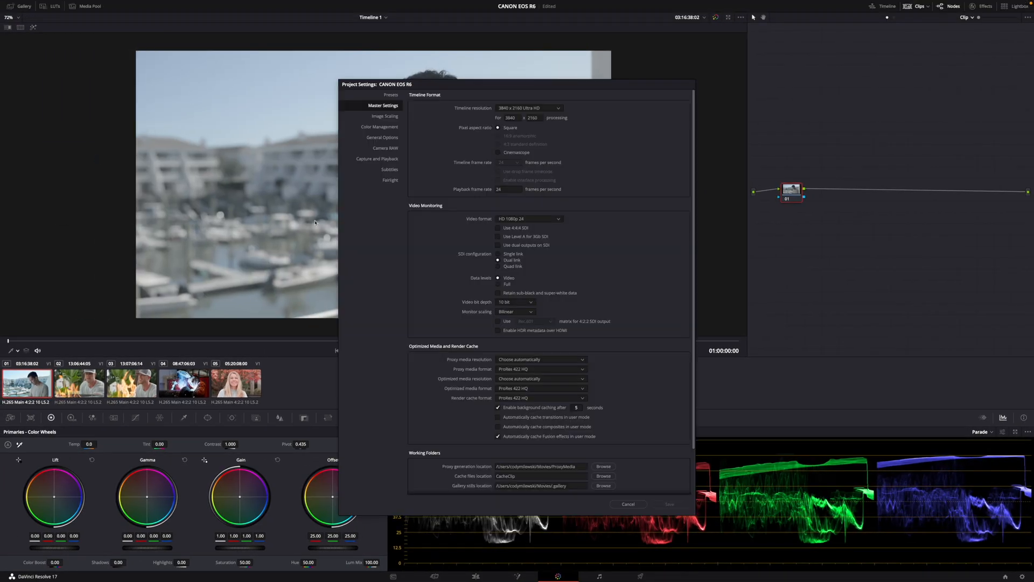
- Review the Color Management colour science choices, then close Project Settings
left_click(380, 127)
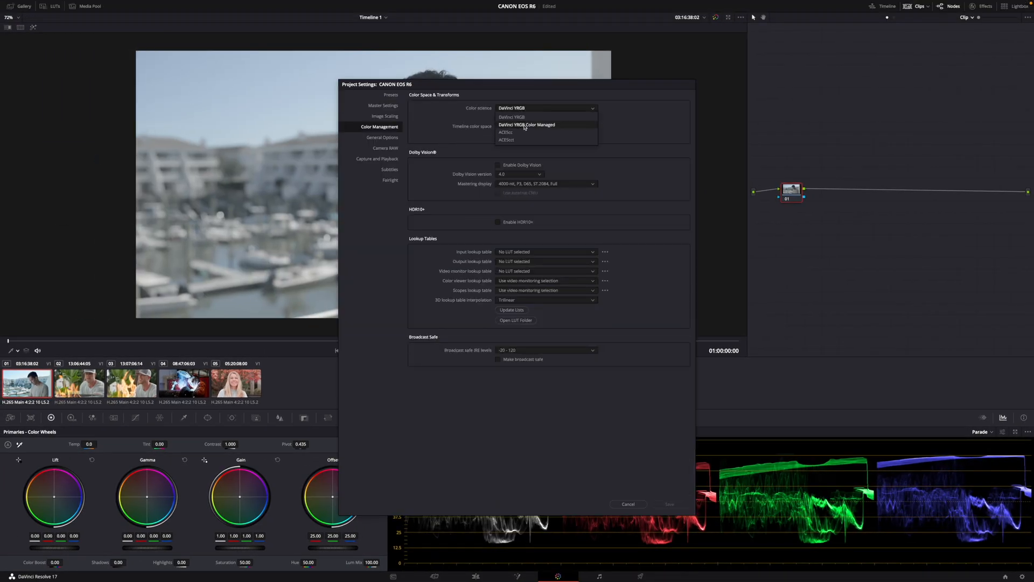
left_click(627, 502)
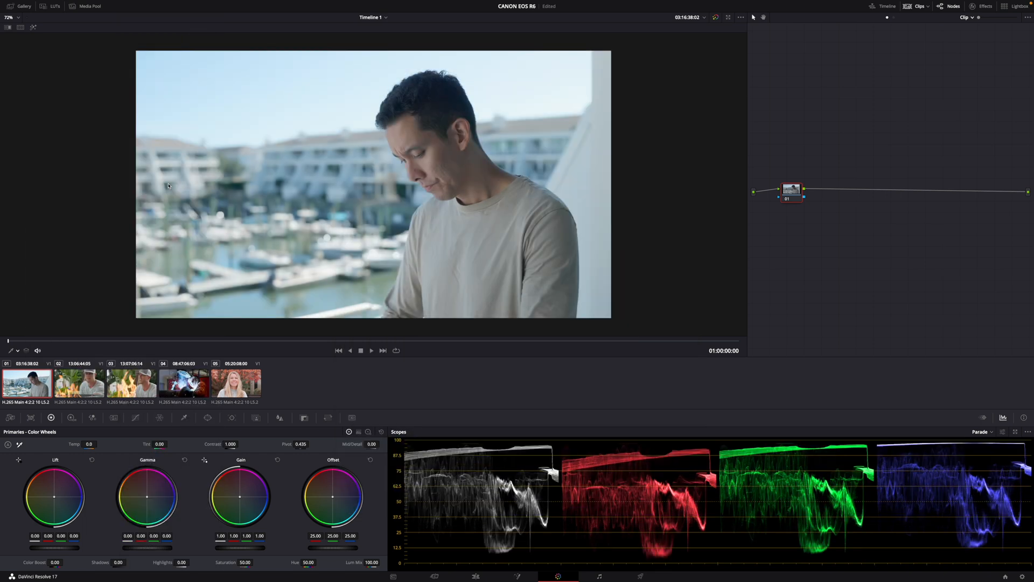
left_click(79, 383)
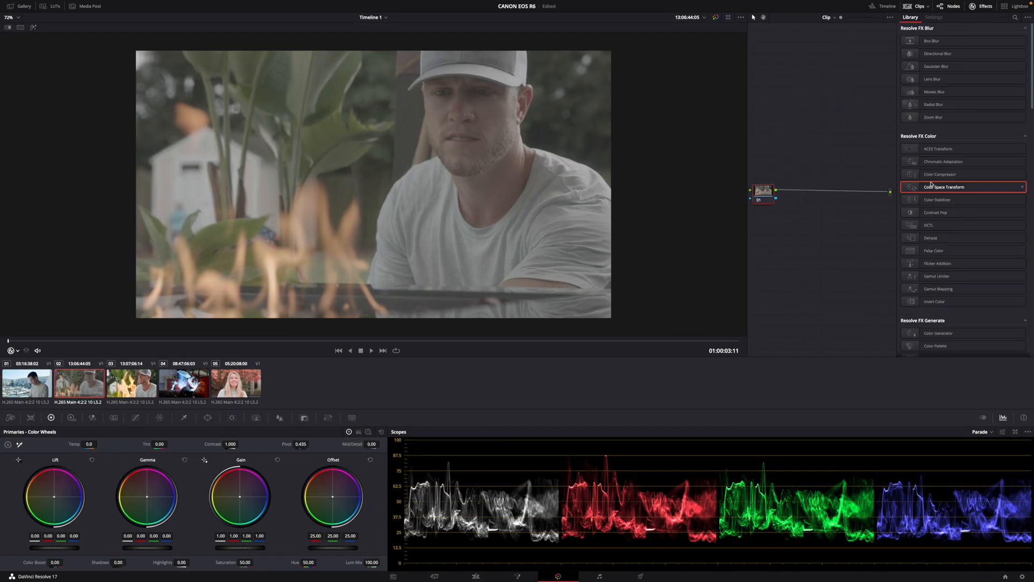
- Add a Color Space Transform to the node with Canon Cinema Gamut as input colour space
left_click(933, 16)
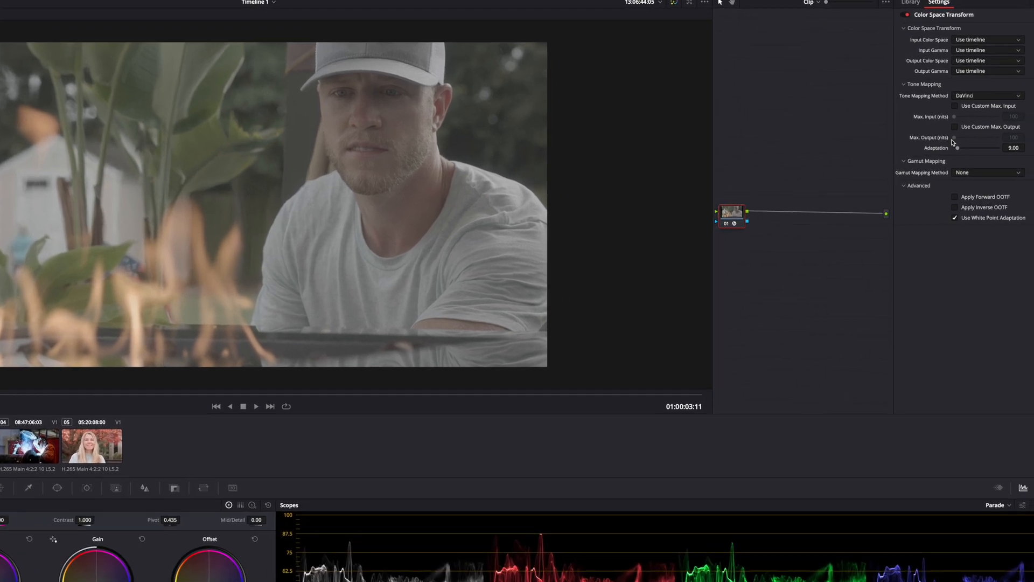
left_click(985, 67)
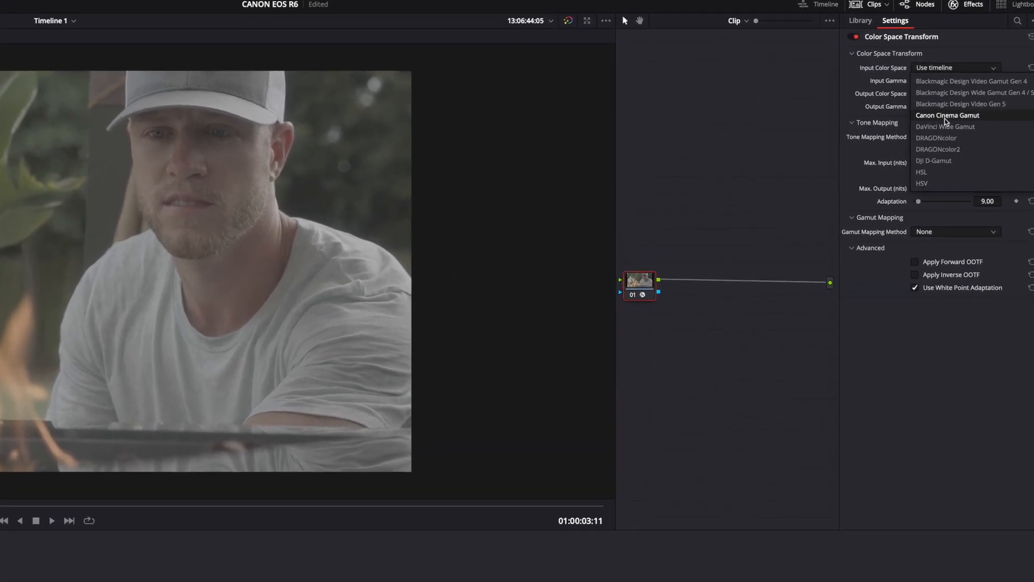
left_click(947, 115)
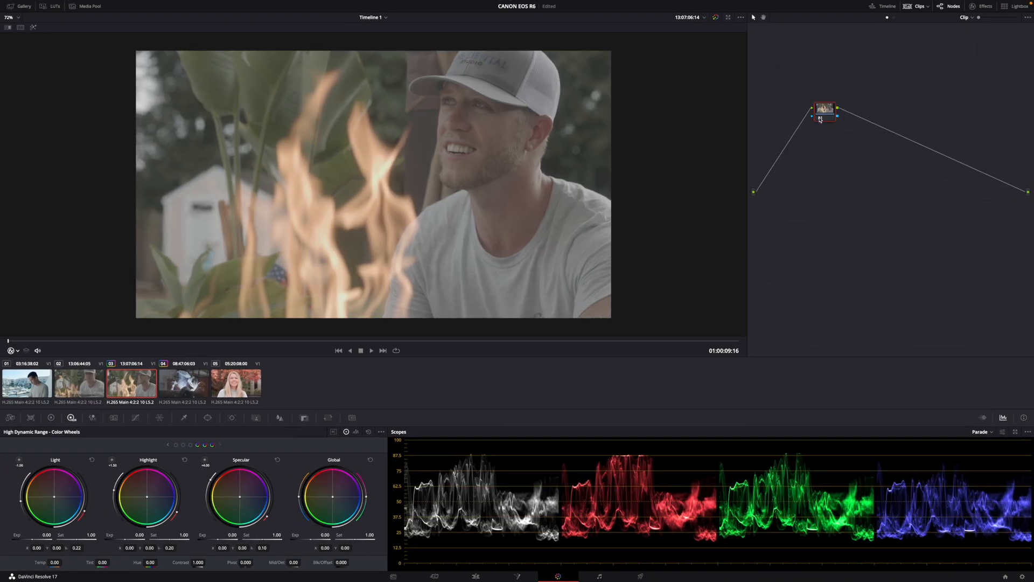
- Bring up the node options for clip 03's node
right_click(796, 187)
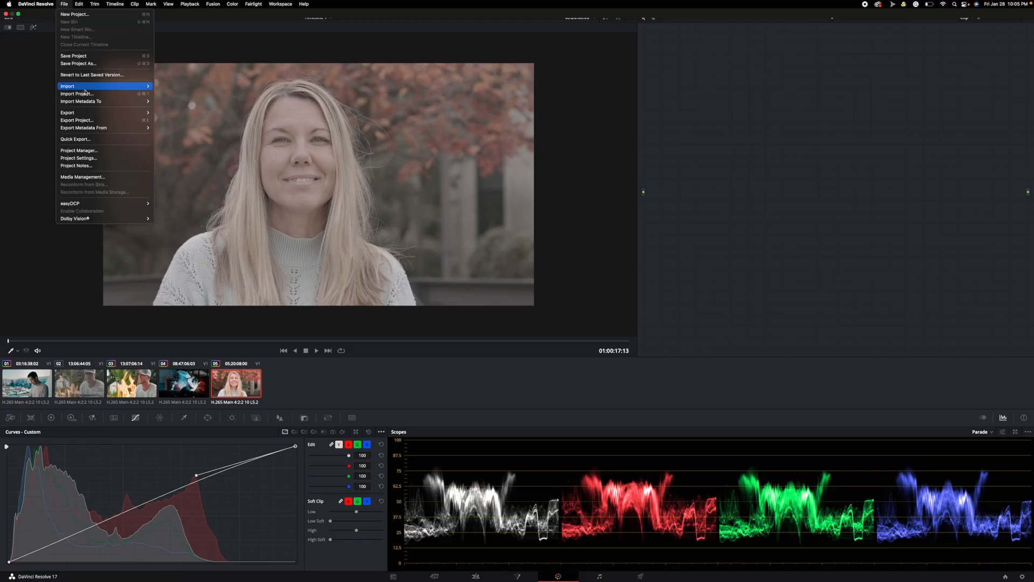
- Set colour science to DaVinci YRGB Color Managed, save, and pick the woman's clip input colour space
left_click(78, 158)
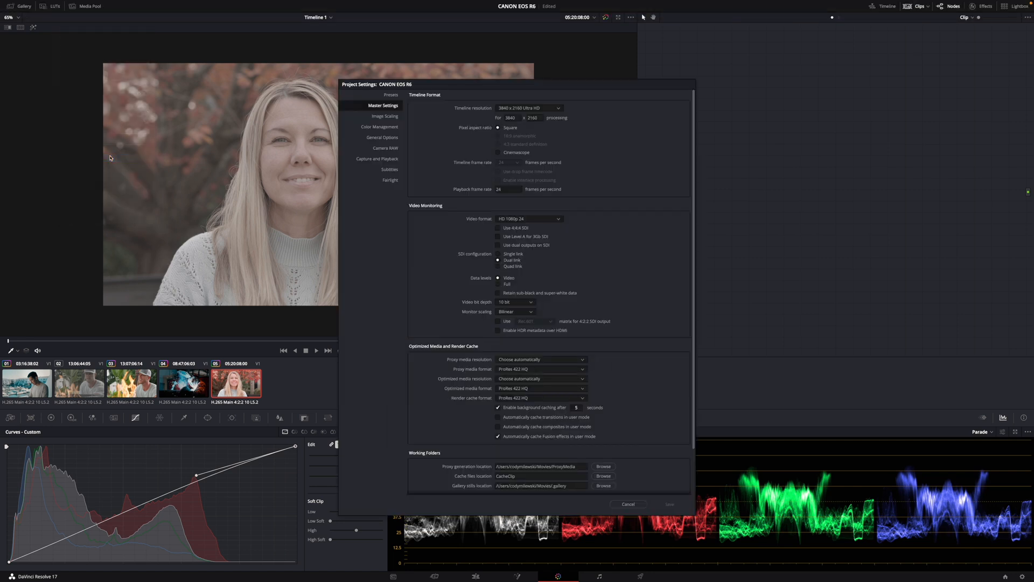
left_click(386, 127)
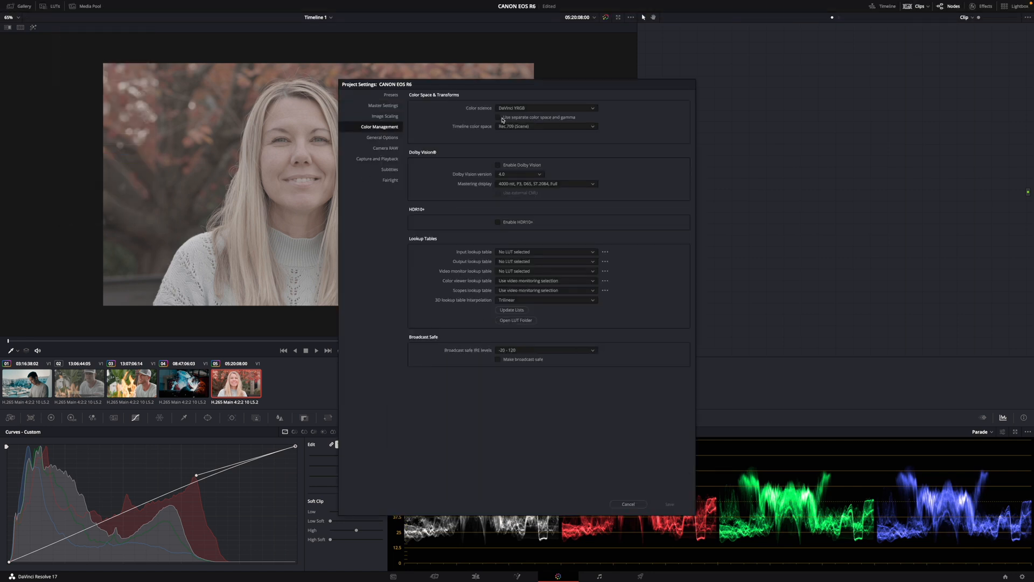
left_click(544, 108)
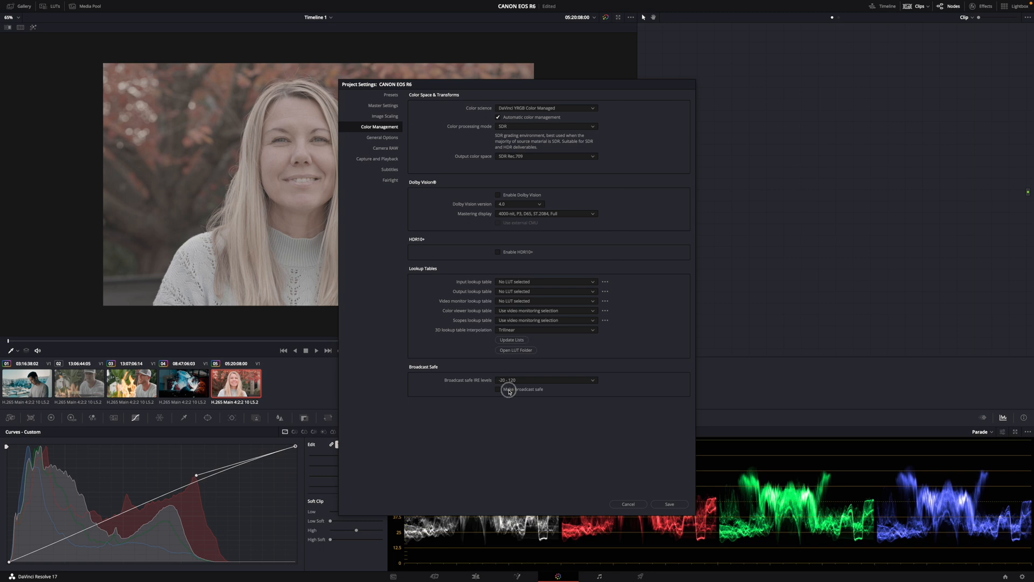
left_click(497, 389)
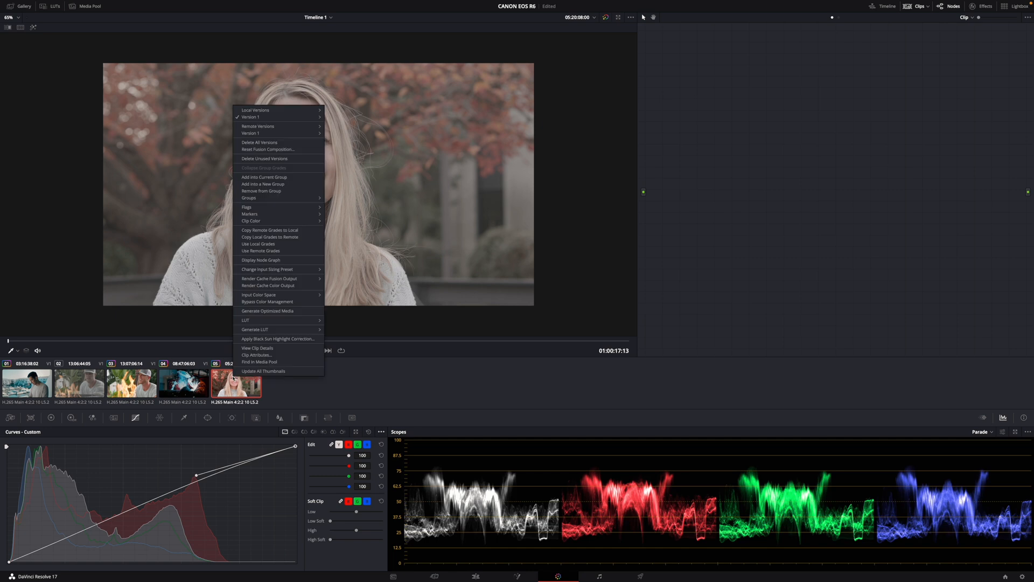
left_click(260, 294)
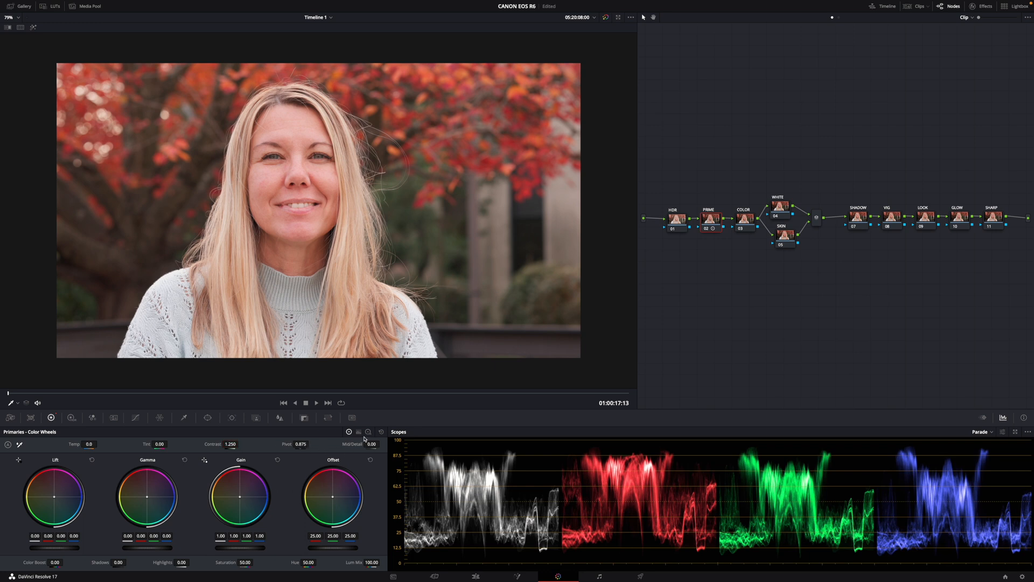
- Inspect the HDR node with Log and HDR wheels and nudge its highlight exposure
left_click(368, 430)
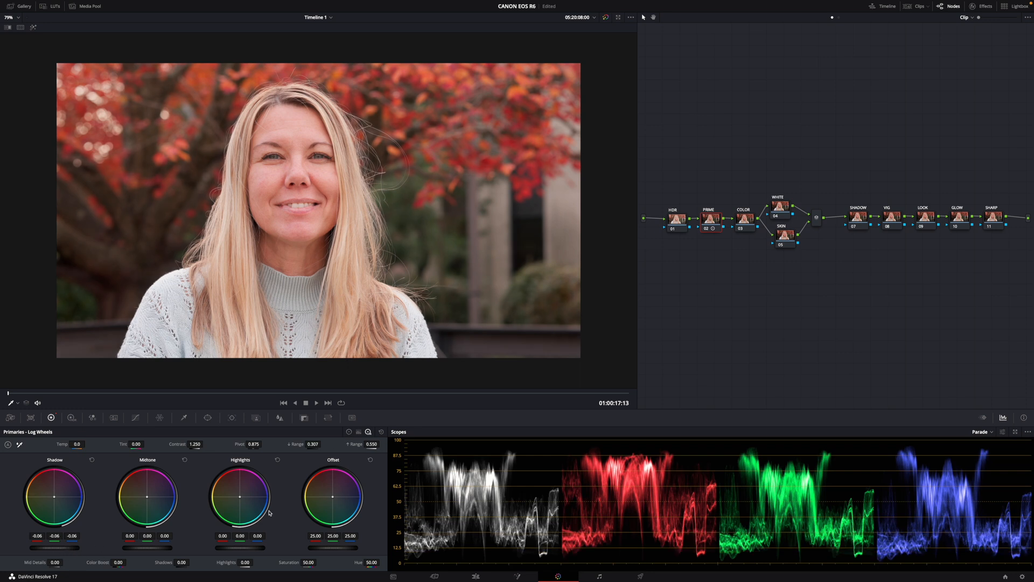
left_click(349, 431)
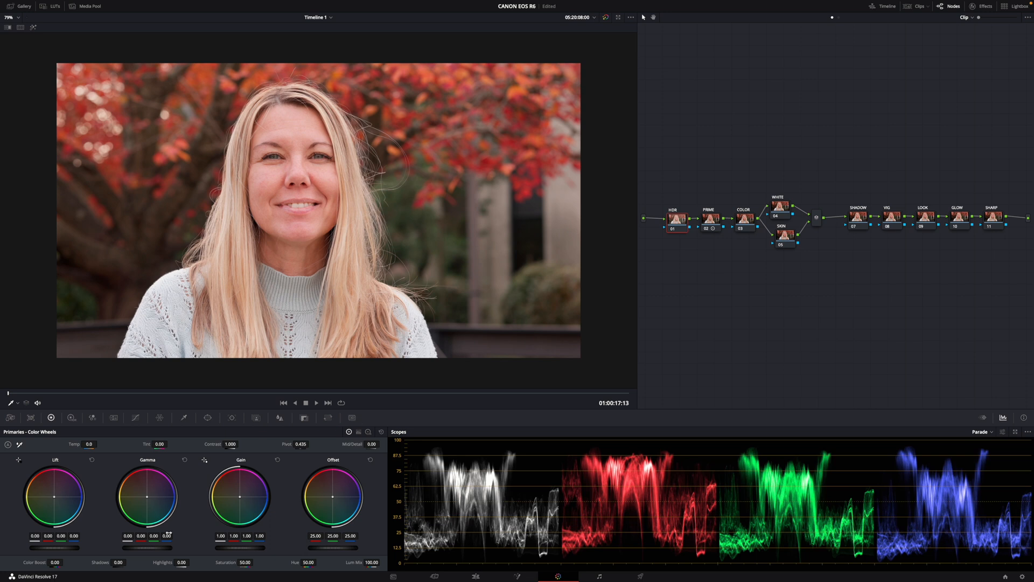
left_click(71, 417)
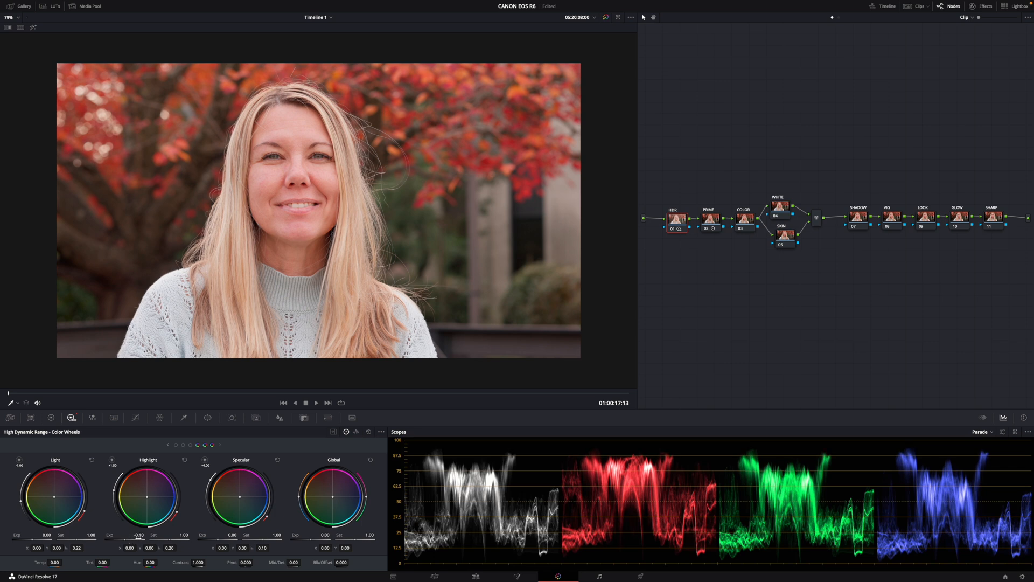
left_click_drag(45, 521, 46, 540)
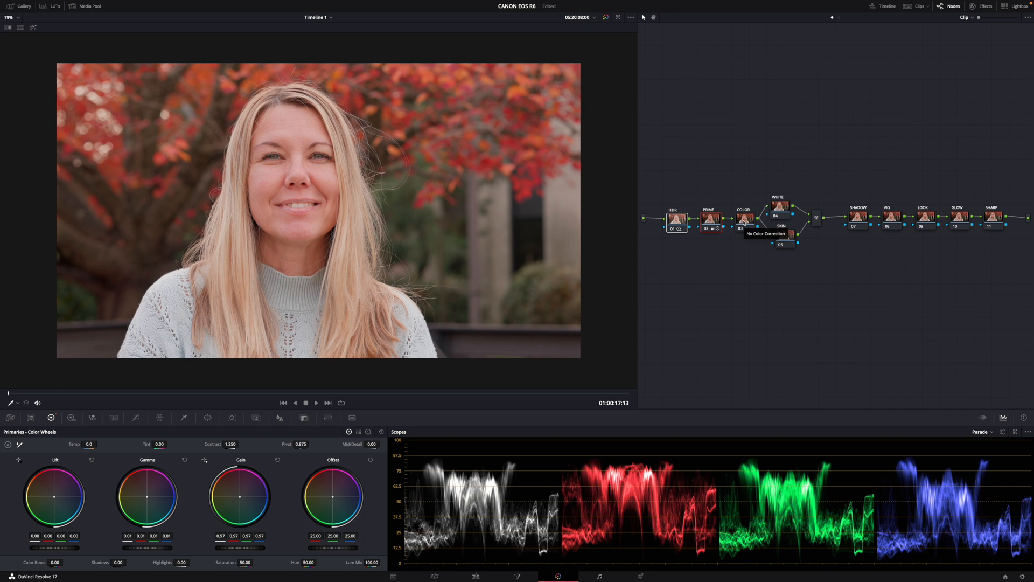
left_click(745, 218)
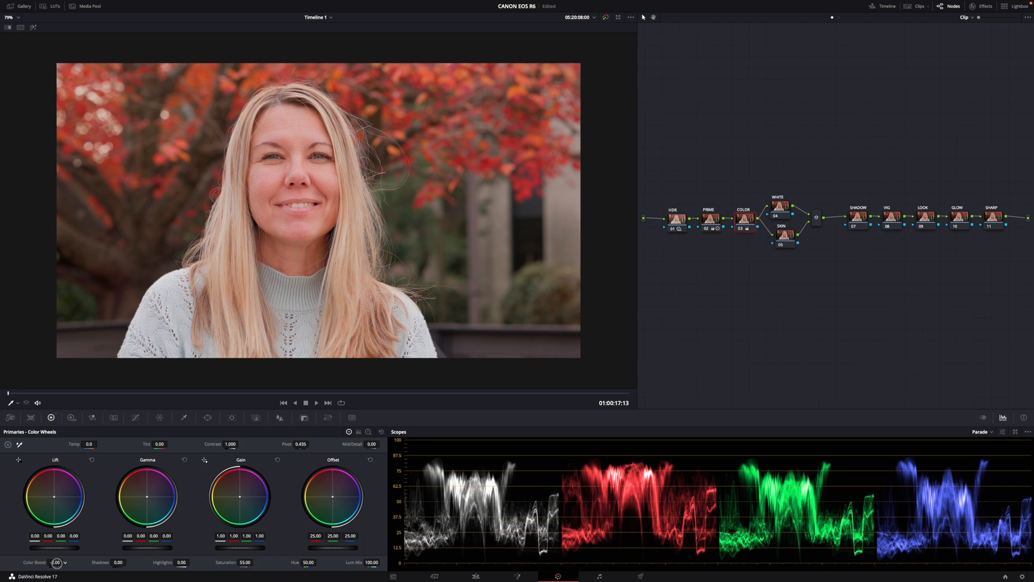
left_click_drag(57, 562, 46, 562)
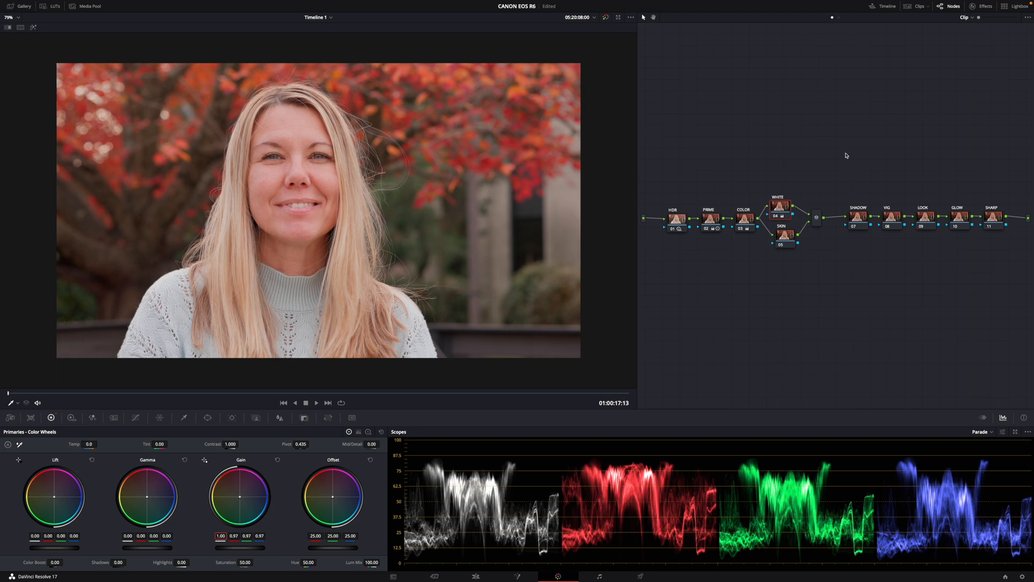
left_click(781, 235)
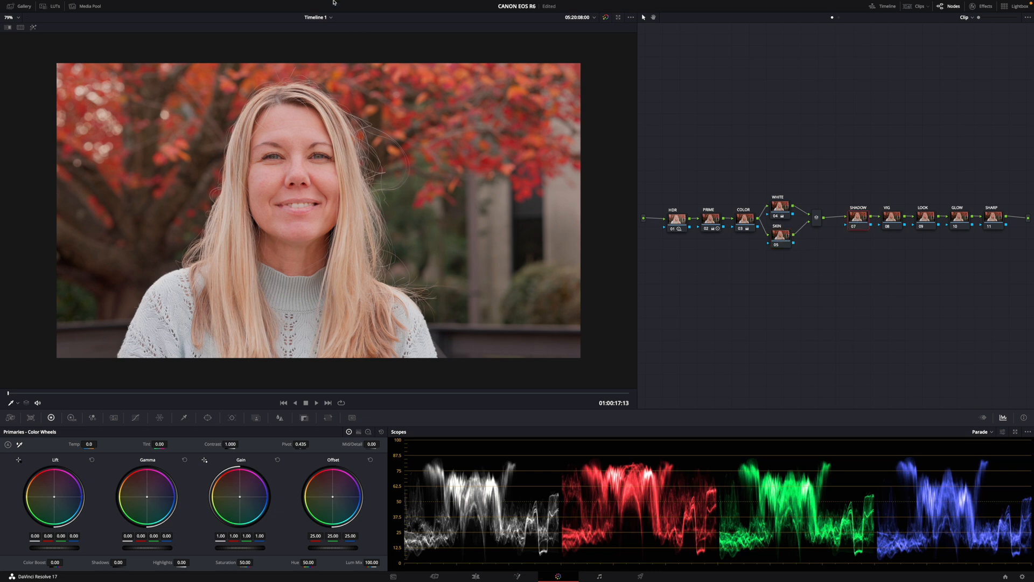
- Check the SHADOW node's key with highlight off, then browse the Resolve FX effects library
left_click(232, 4)
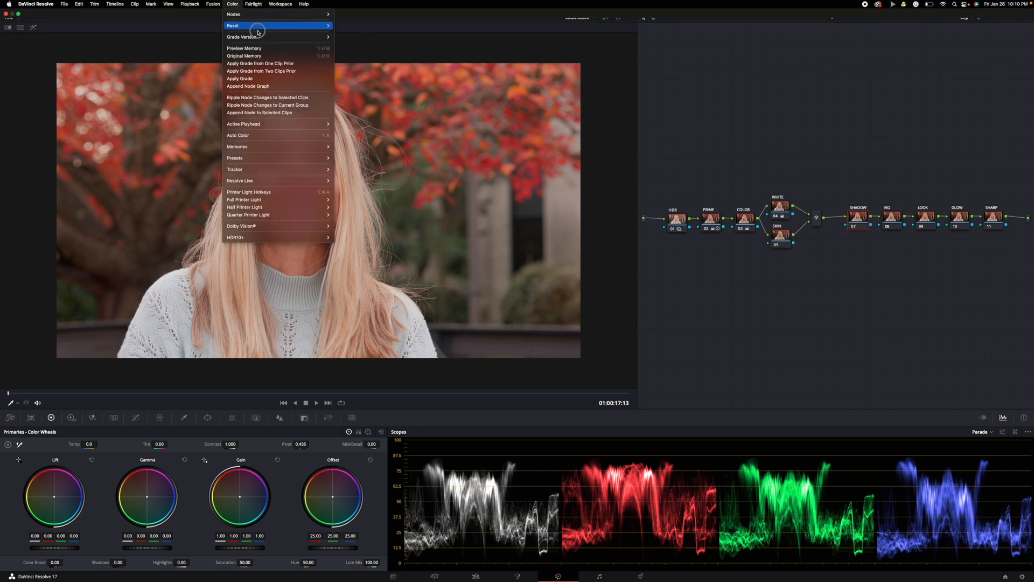
mouse_move(235, 157)
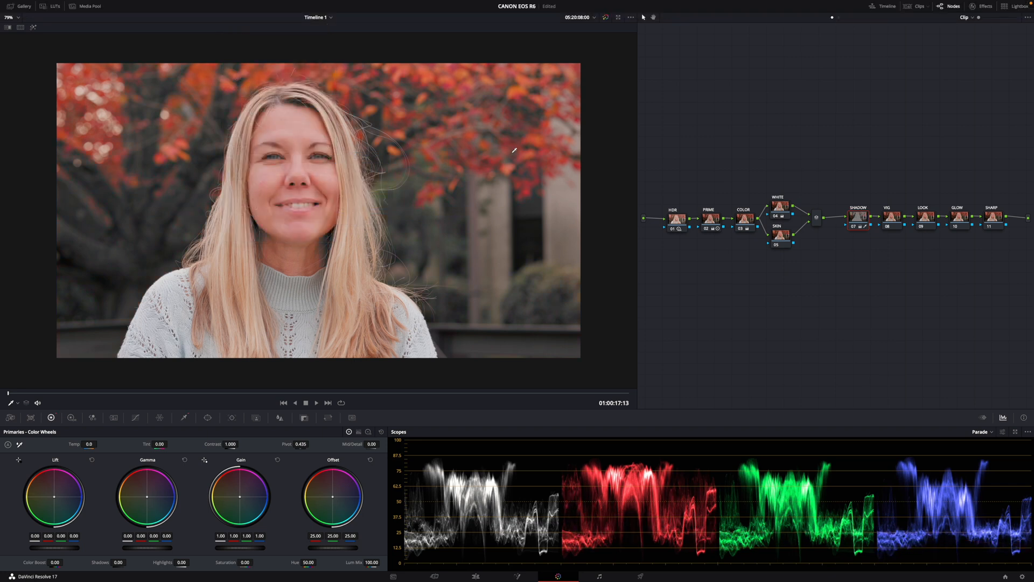
mouse_move(154, 232)
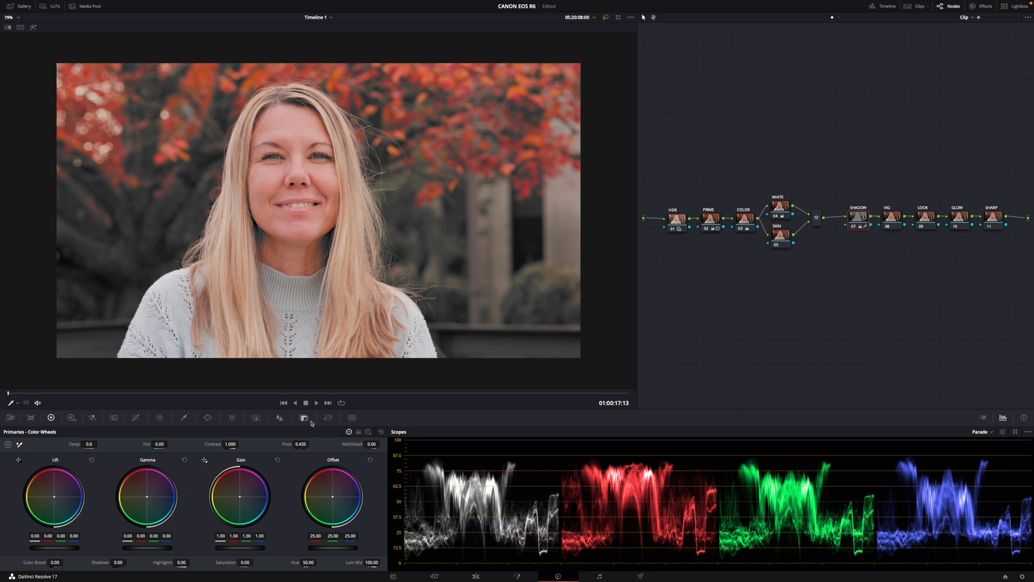
left_click(304, 418)
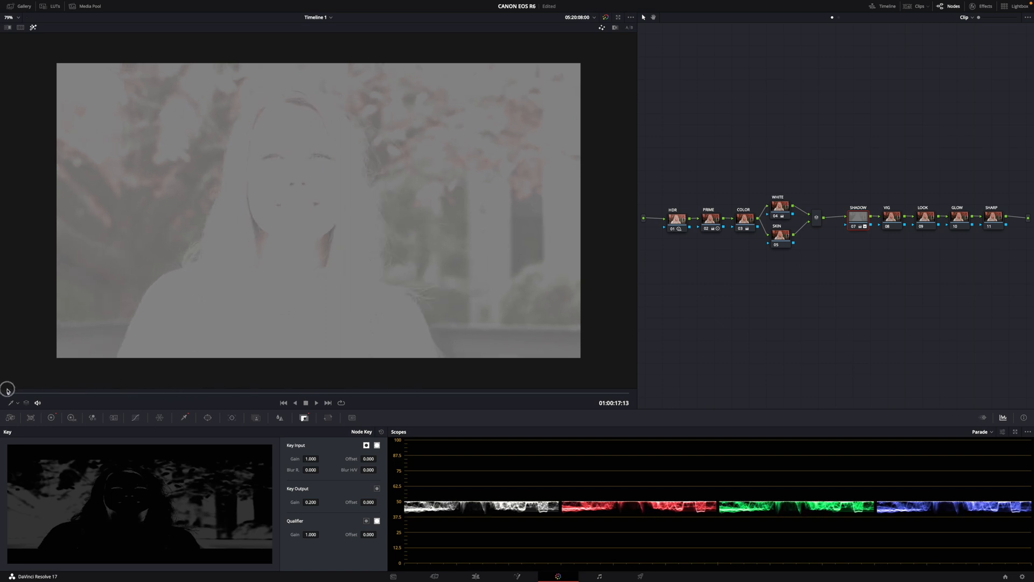
left_click(780, 236)
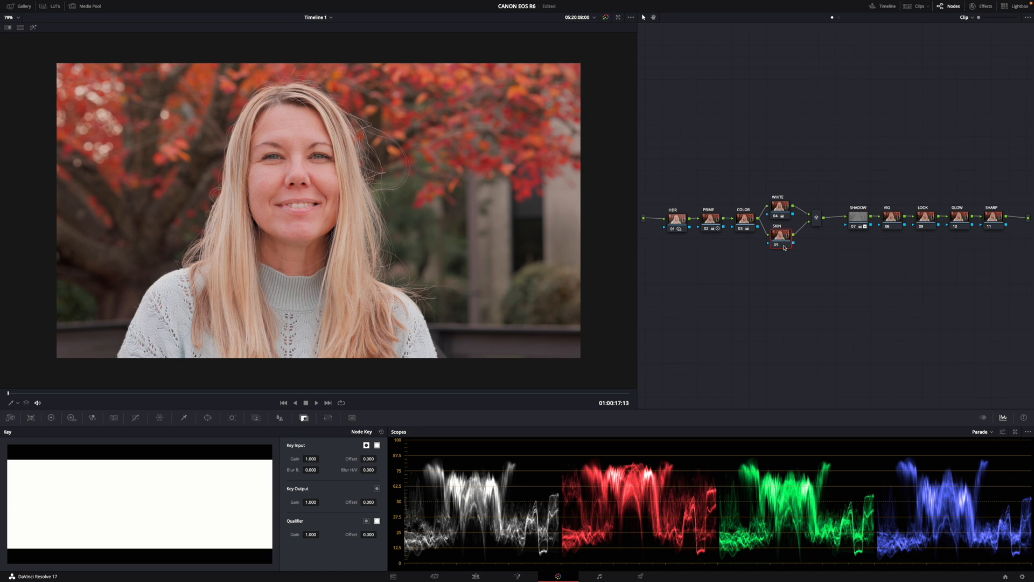
left_click(985, 6)
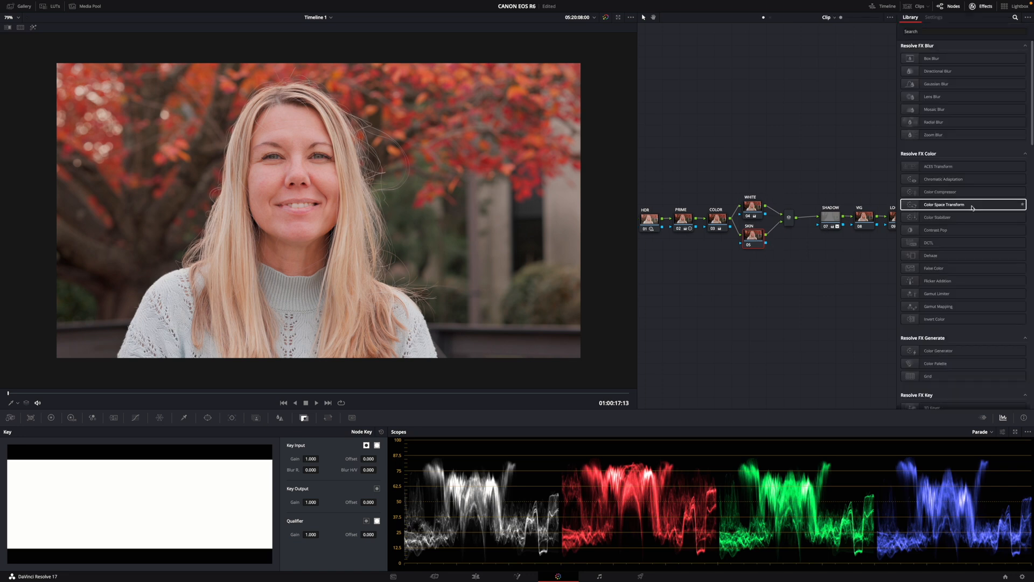
scroll("down", 3)
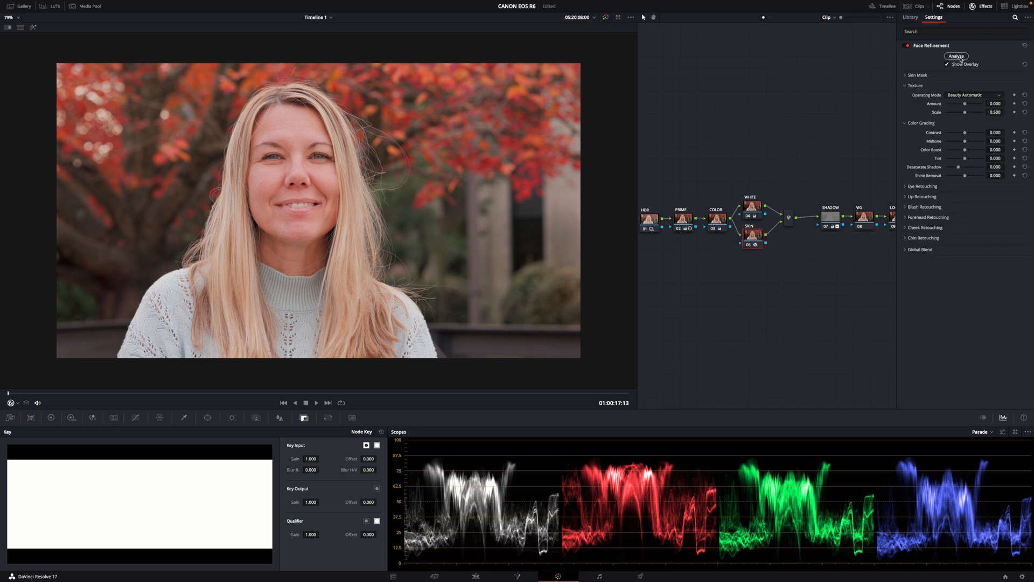
- Analyse the woman's face in Face Refinement and hide the tracking overlay
left_click(955, 56)
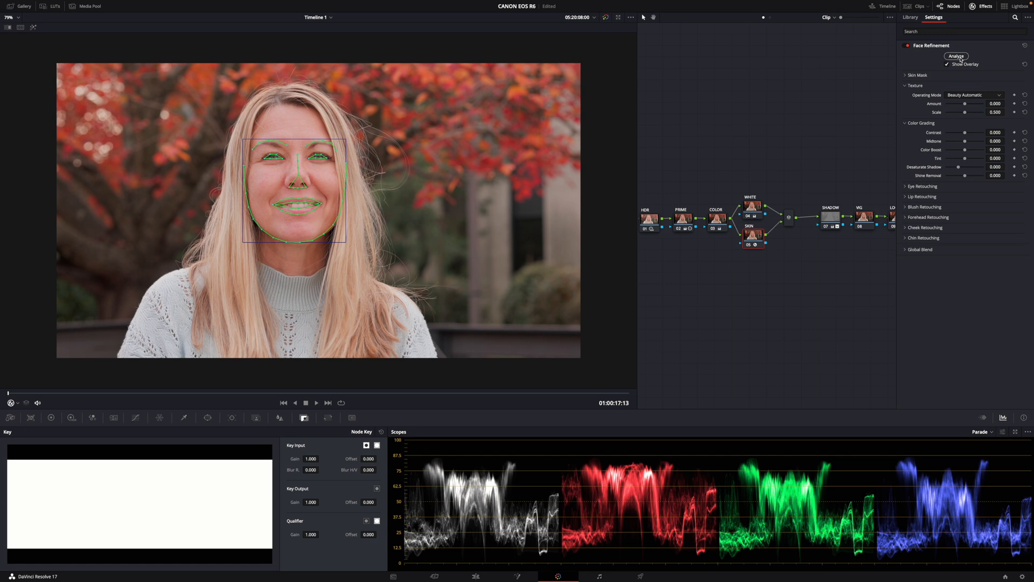
left_click(955, 56)
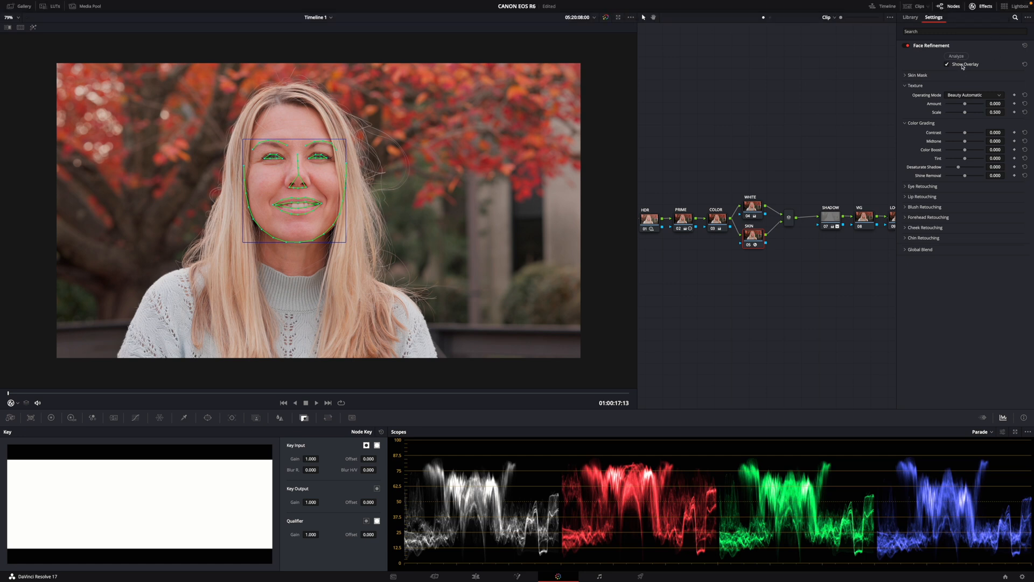
left_click(946, 63)
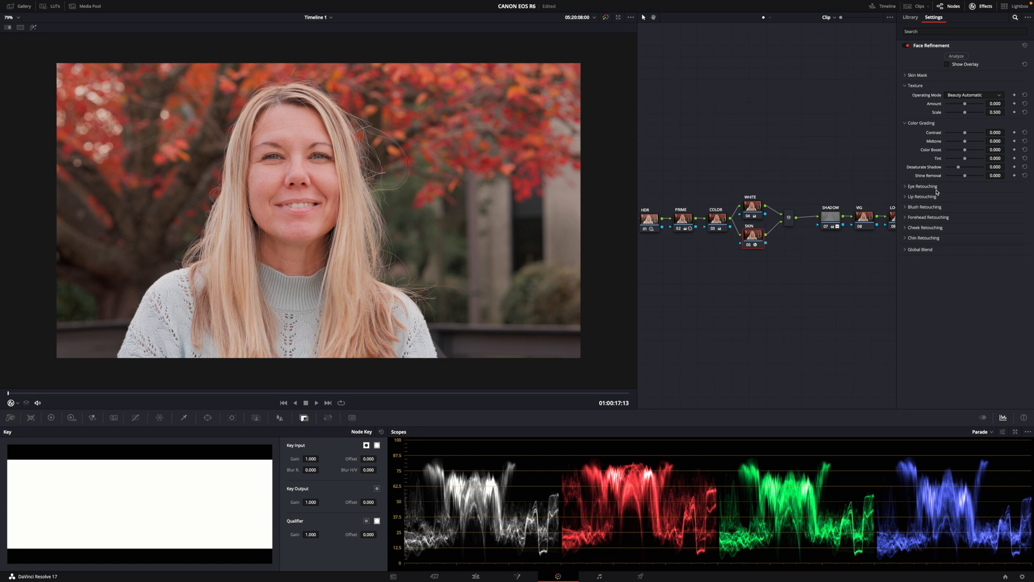
- Set eye sharpening under Eye Retouching and expand Forehead Retouching for smoothing
left_click(922, 187)
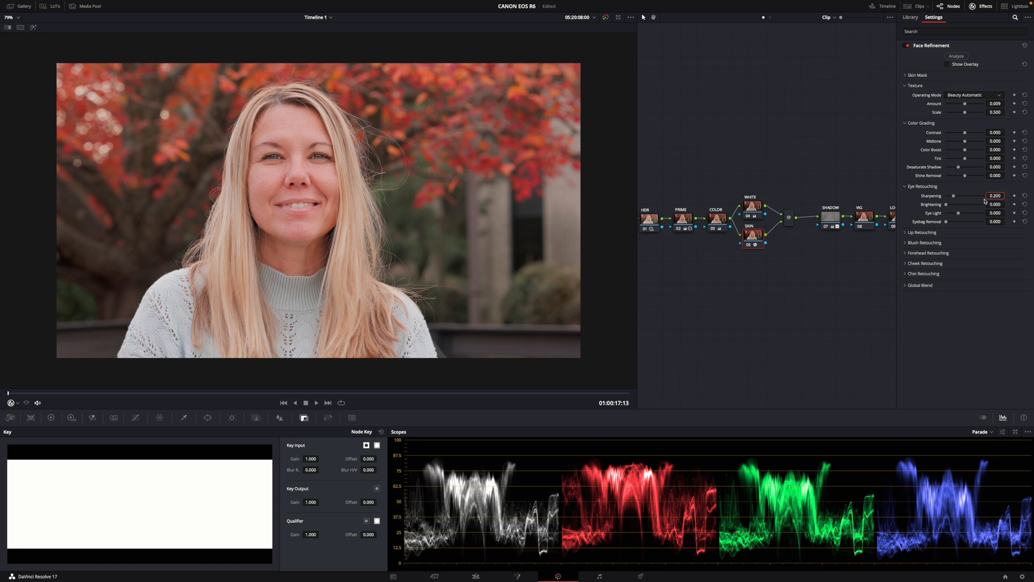
left_click(996, 204)
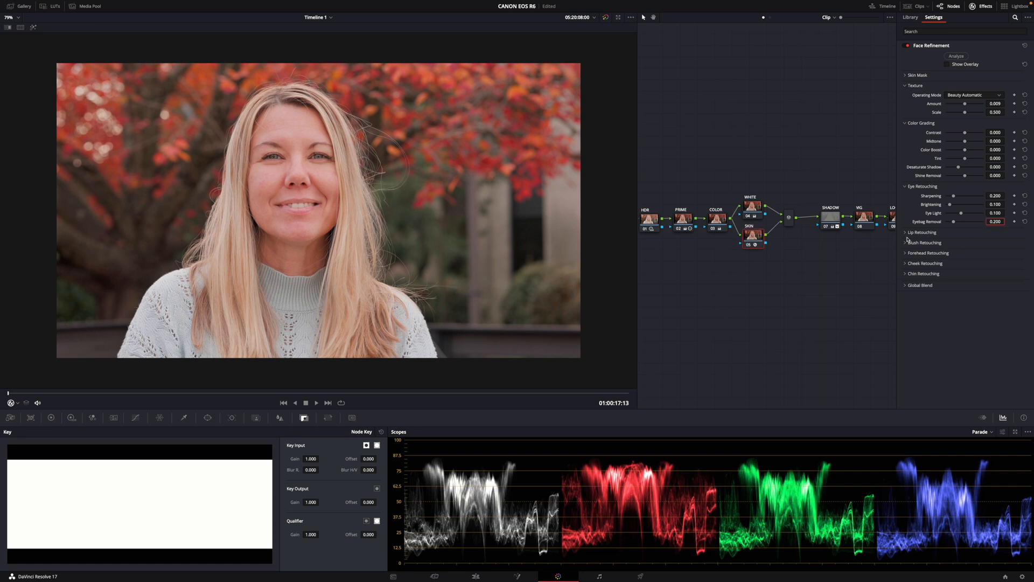
left_click(927, 252)
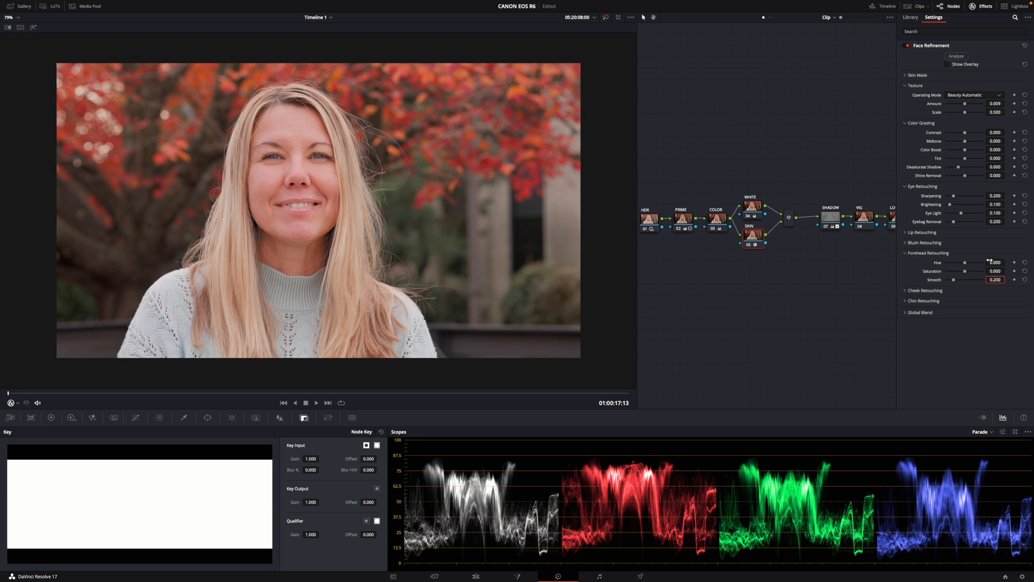
mouse_move(923, 315)
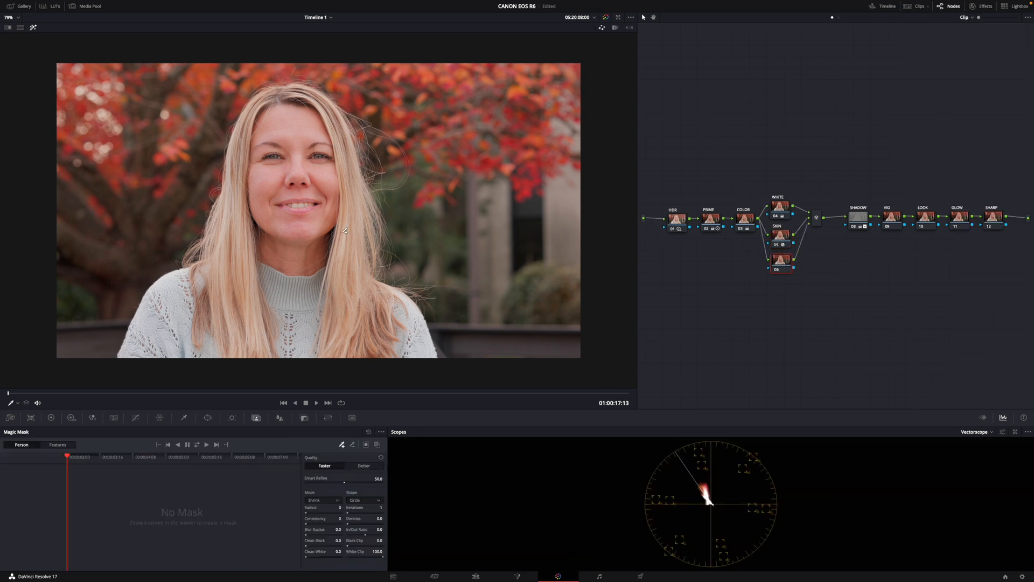
- Magic Mask the woman's face with a person stroke and subtractive strokes around it
left_click_drag(272, 126, 307, 147)
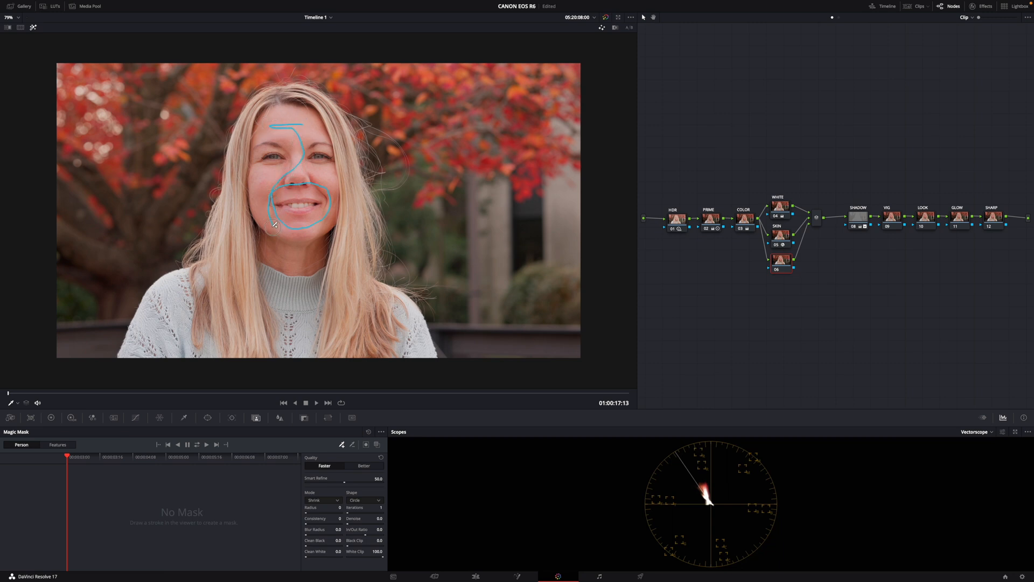
left_click(353, 445)
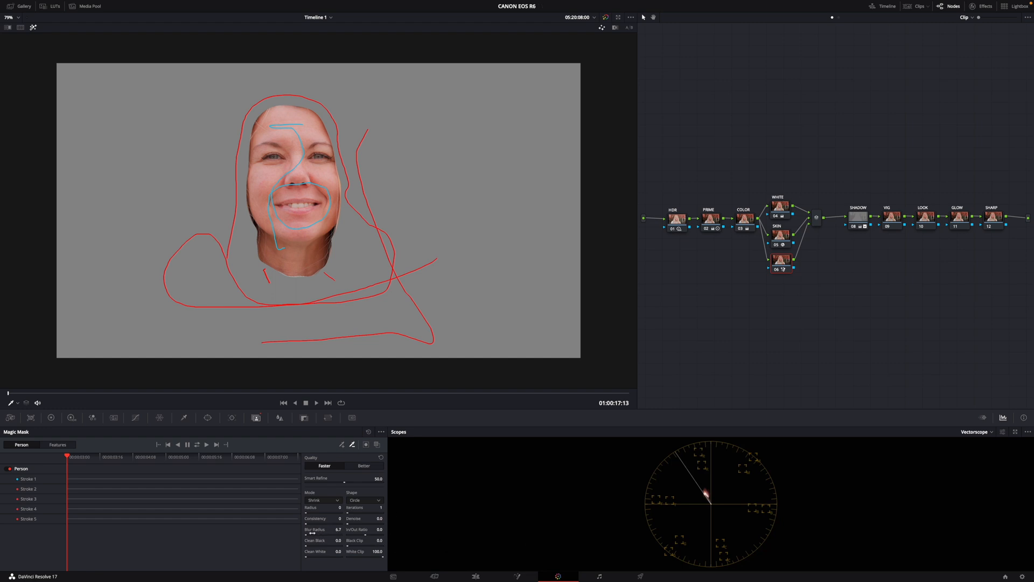
left_click_drag(321, 545, 329, 545)
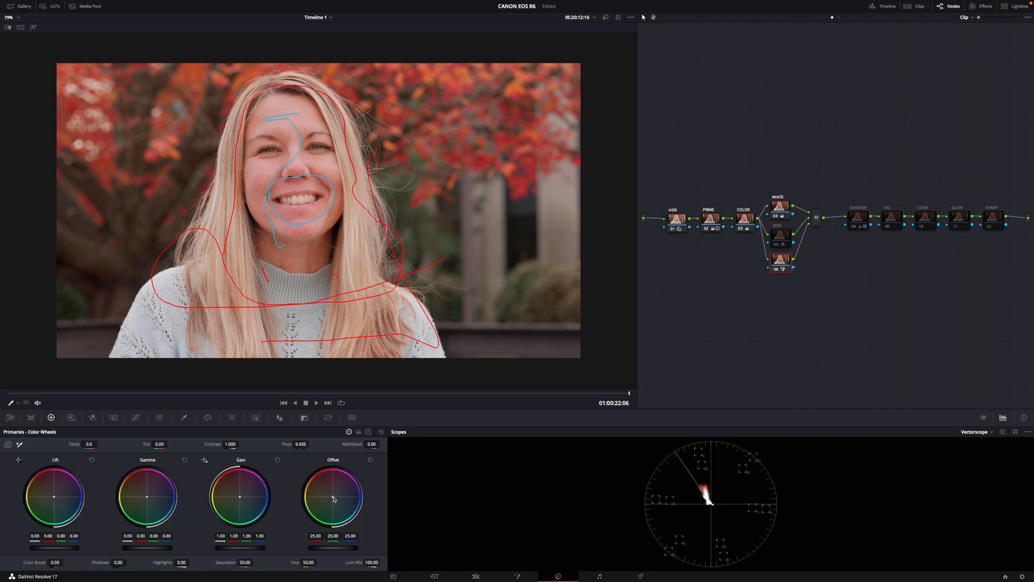
left_click_drag(333, 494, 332, 499)
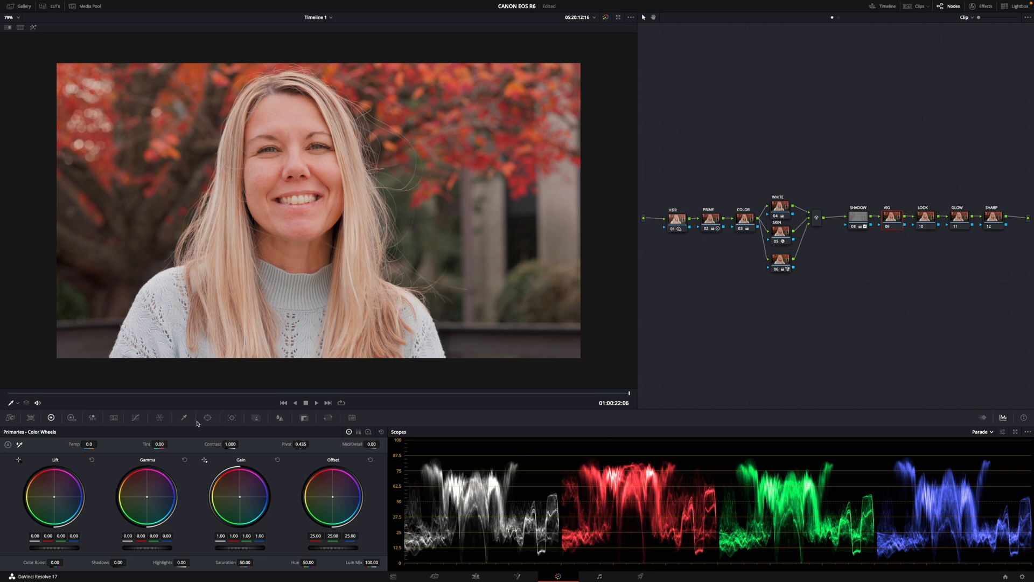
- Give the VIG node a circular window, return to primaries and select the glow node
left_click(207, 417)
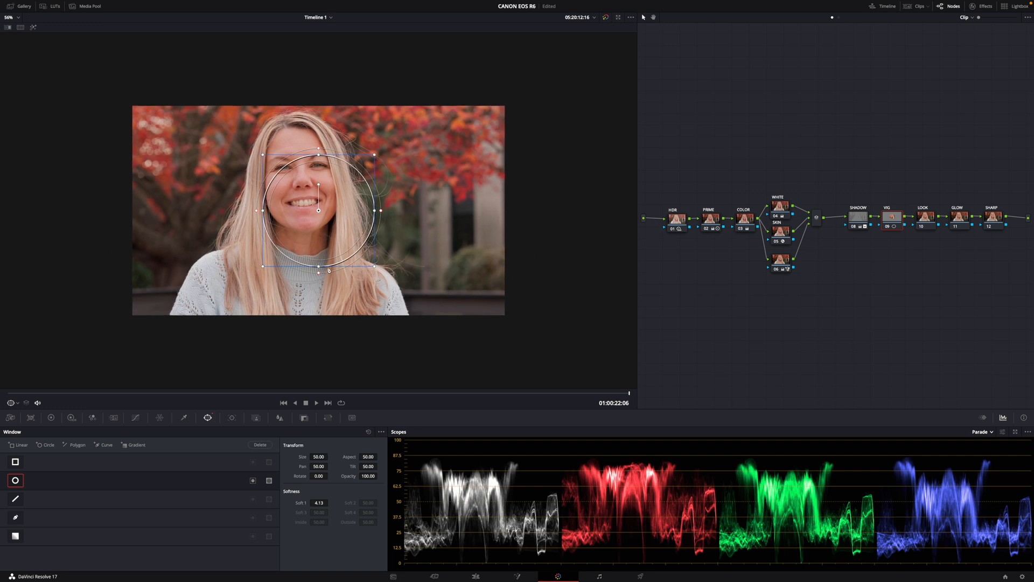
left_click(51, 417)
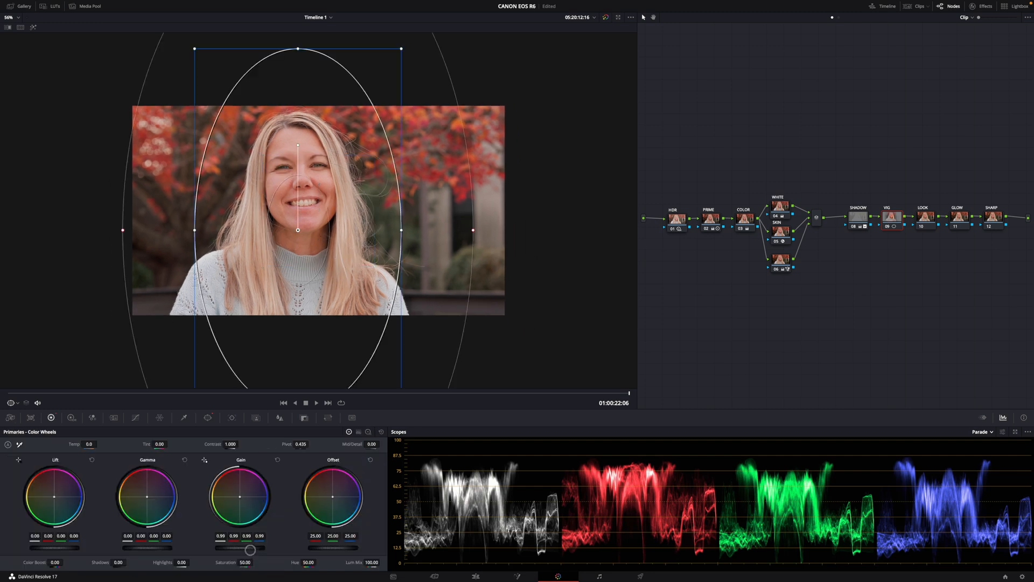
left_click(135, 417)
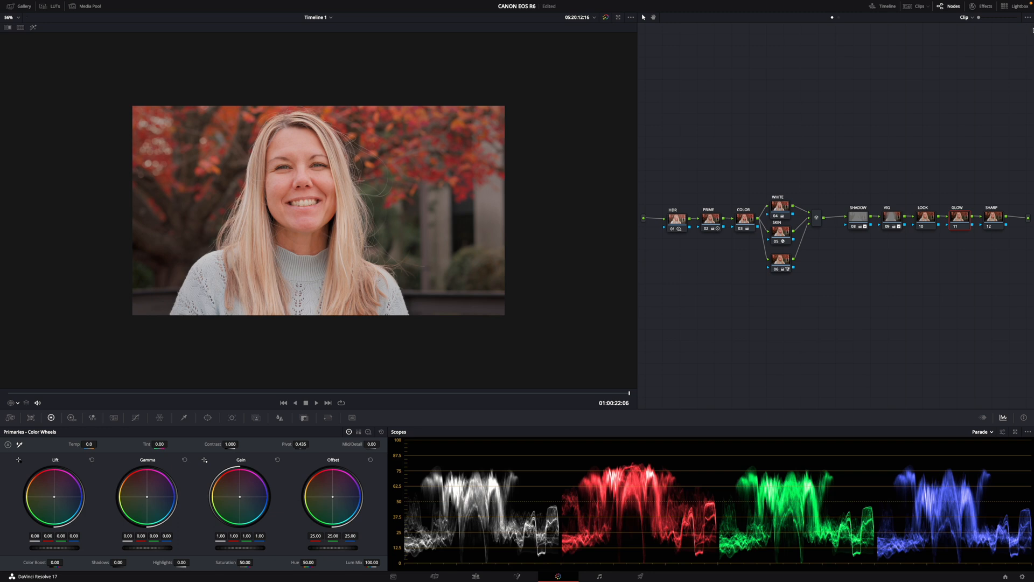
- Drop the Glow effect on the GLOW node with Softlight composite and Global Blend 0.200
left_click(983, 6)
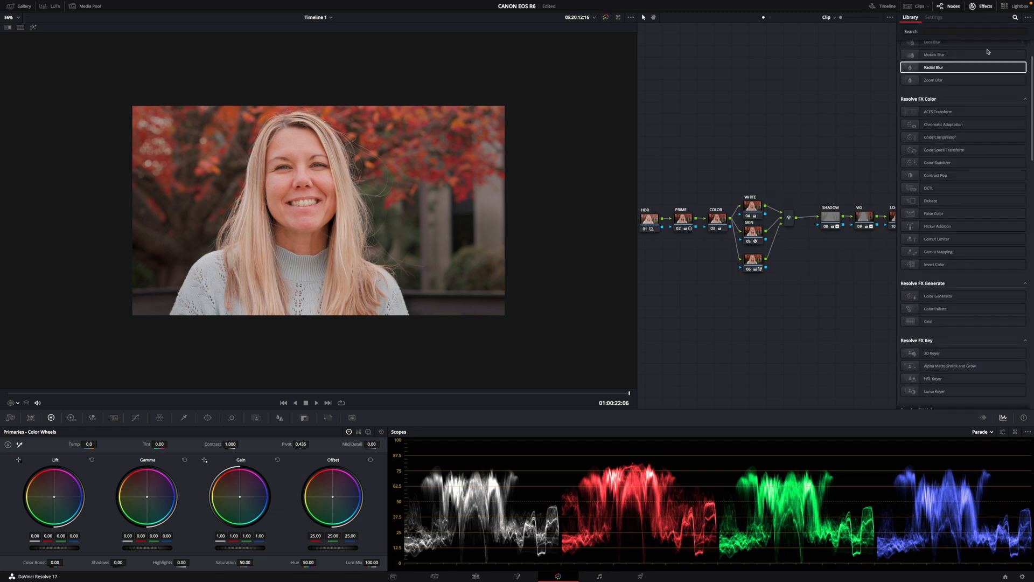
left_click(933, 16)
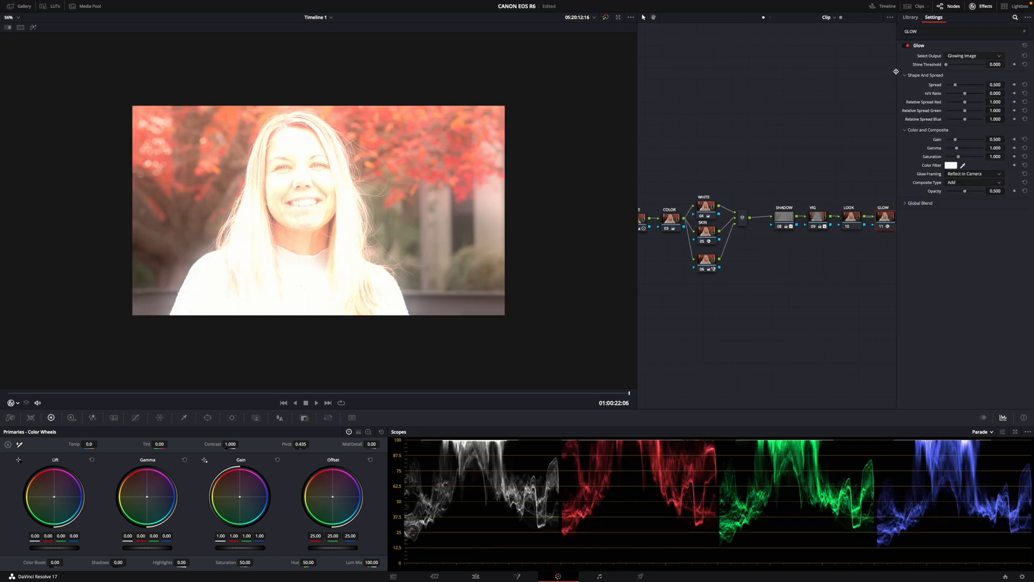
left_click(975, 182)
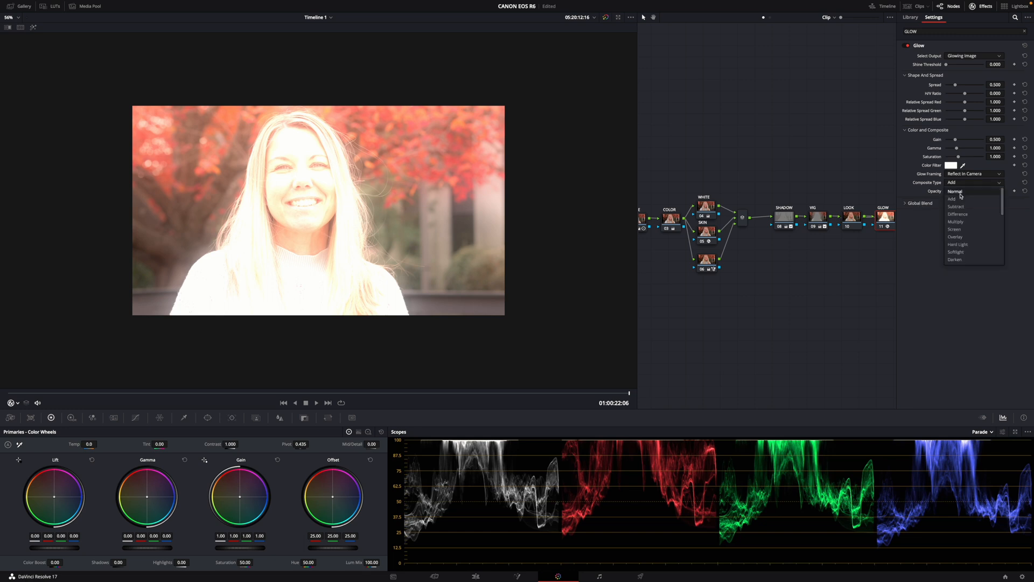
left_click(955, 251)
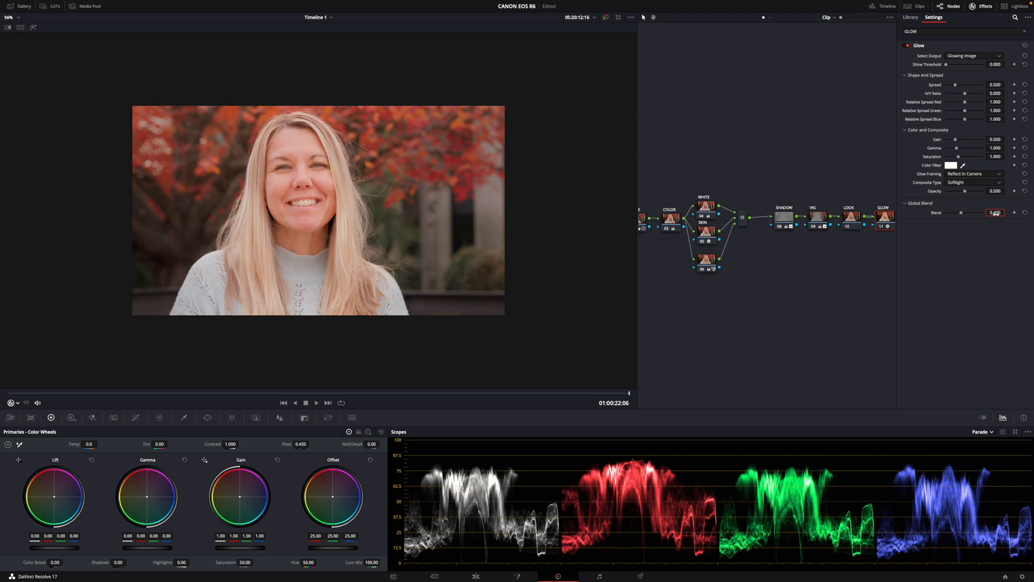
type("0.200")
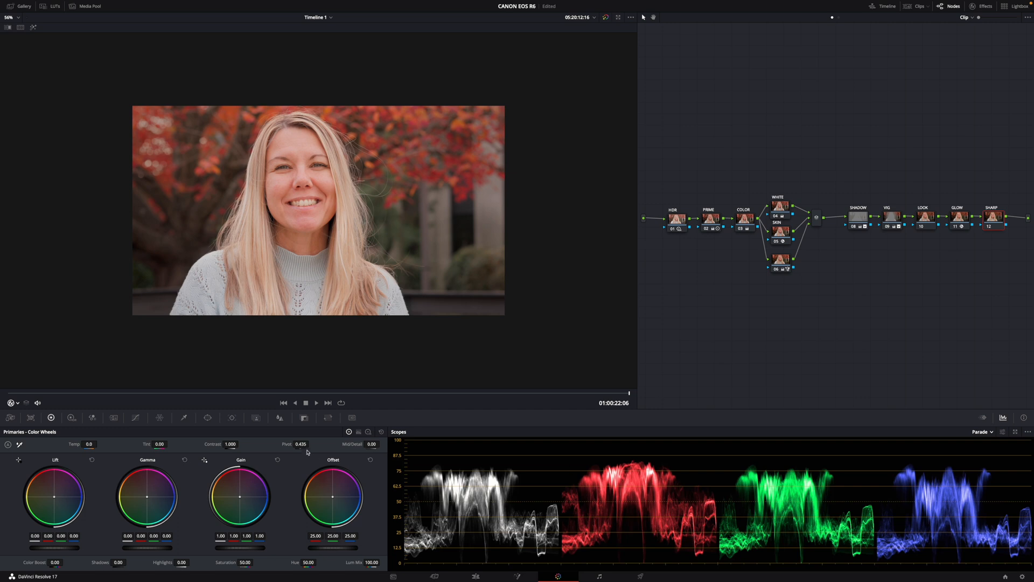
left_click(280, 418)
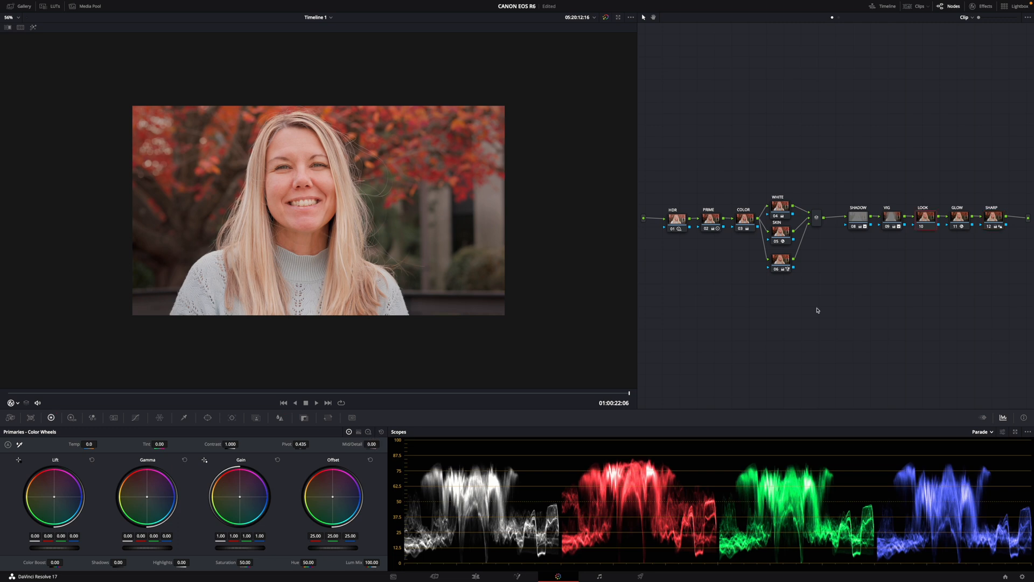
mouse_move(951, 261)
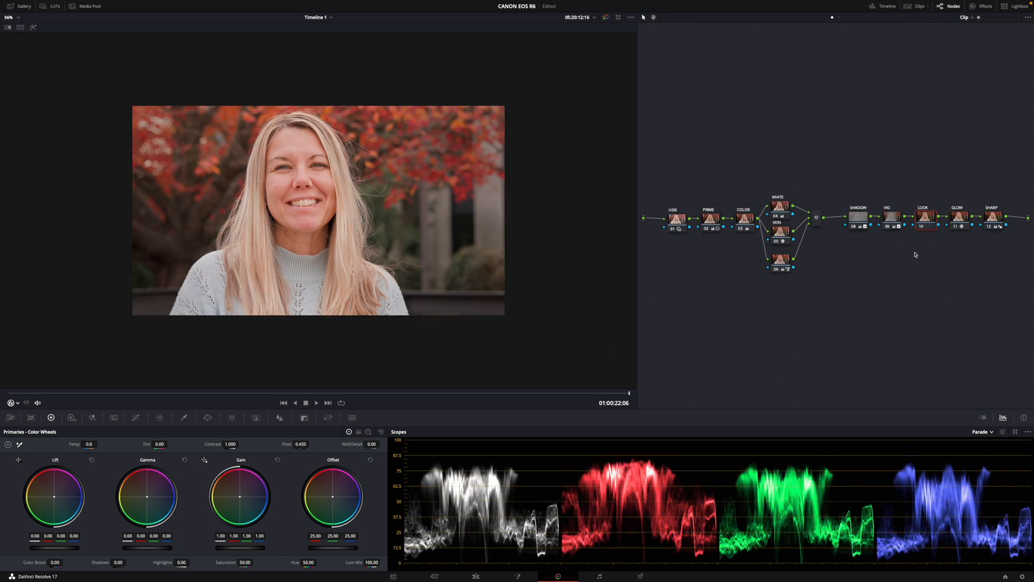
- Browse the LOOK node's LUT menu toward the Cinema film-look LUTs
left_click(923, 216)
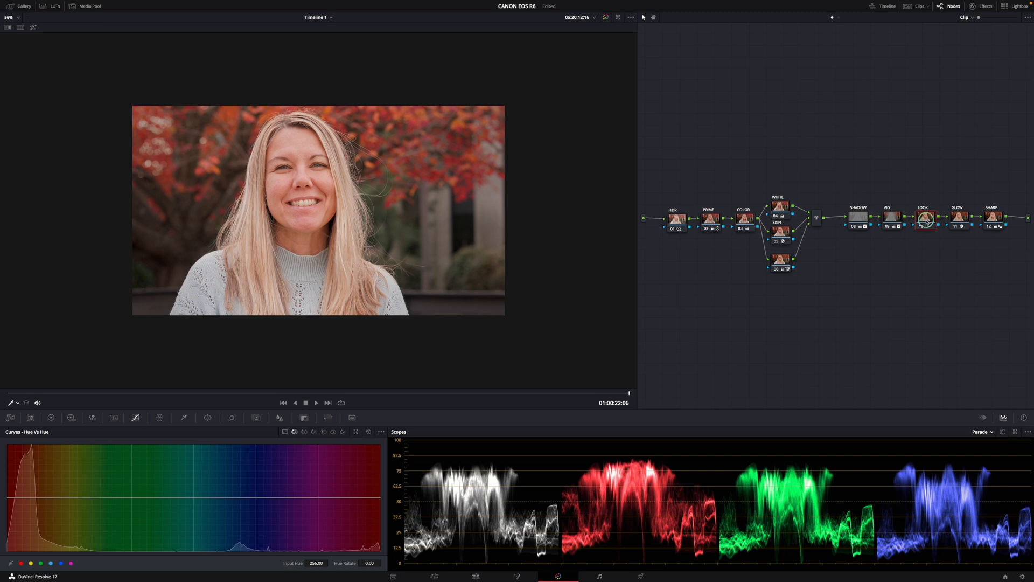
right_click(925, 217)
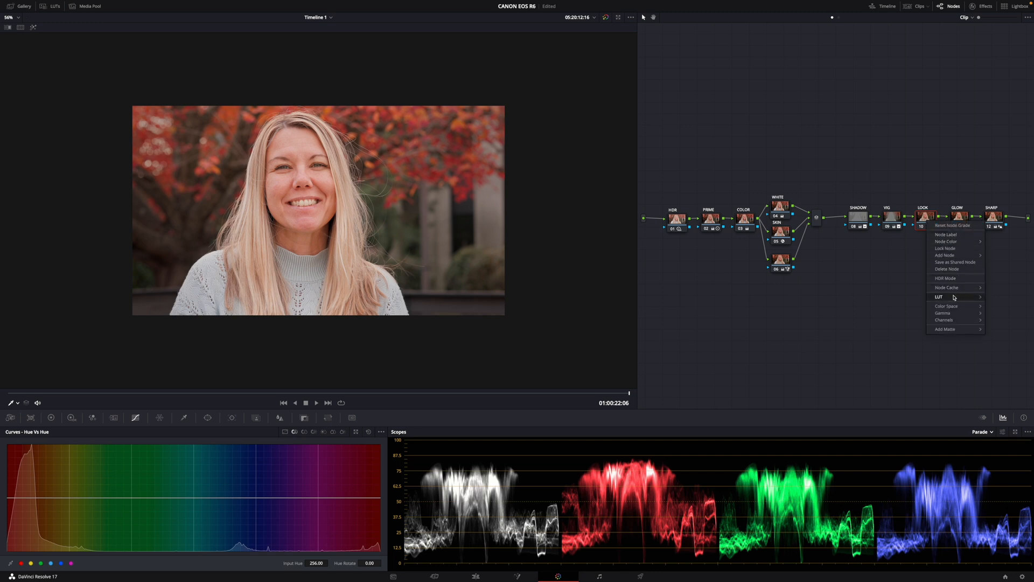
left_click(939, 298)
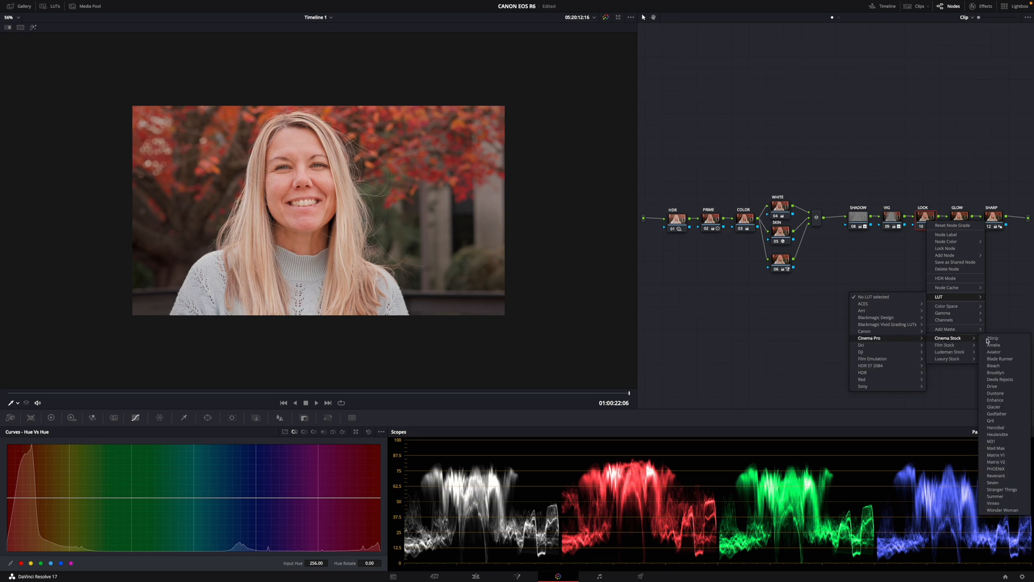
mouse_move(995, 428)
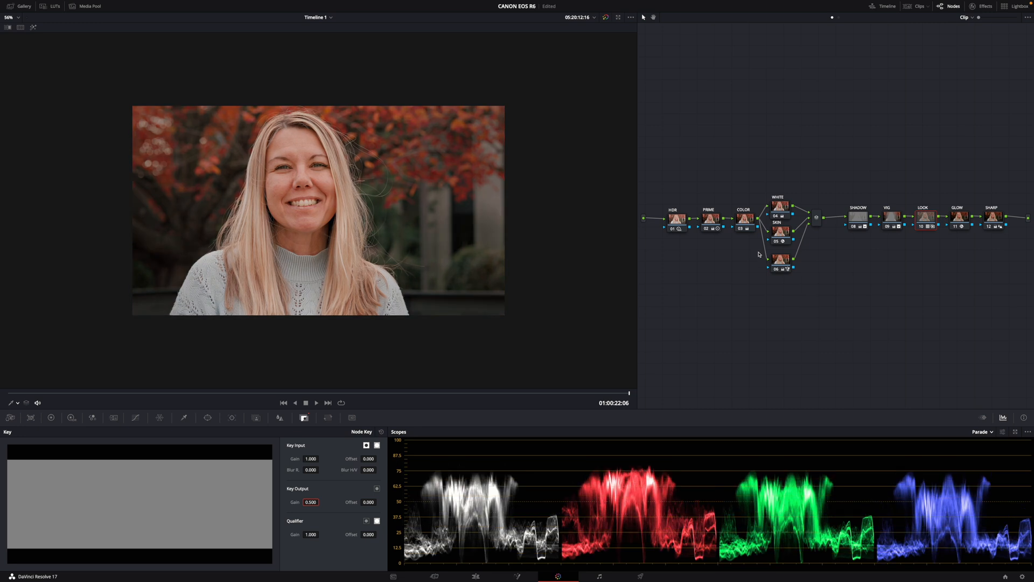
mouse_move(384, 297)
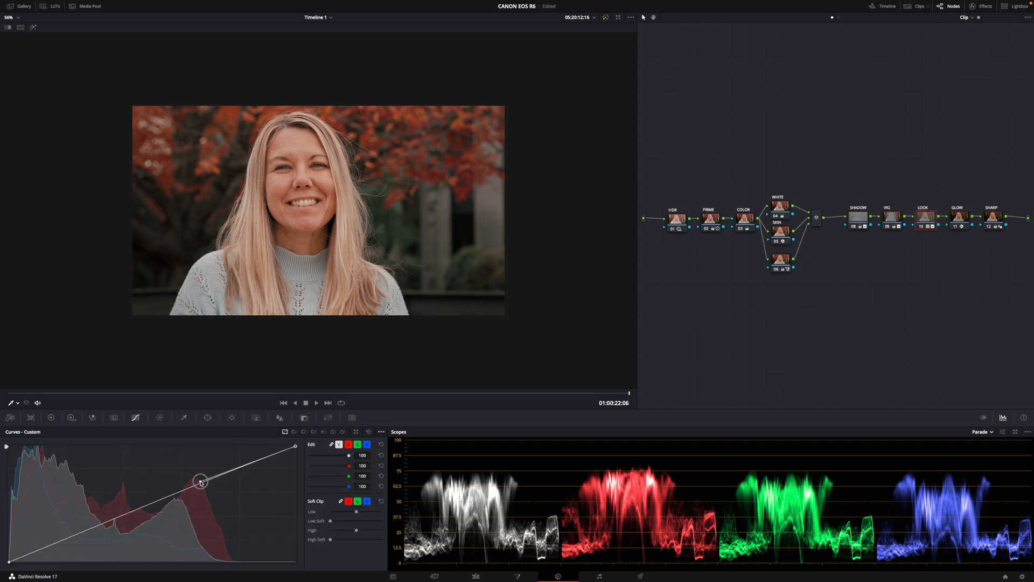
- Raise a point on the custom curve to brighten the portrait
left_click_drag(199, 480, 219, 470)
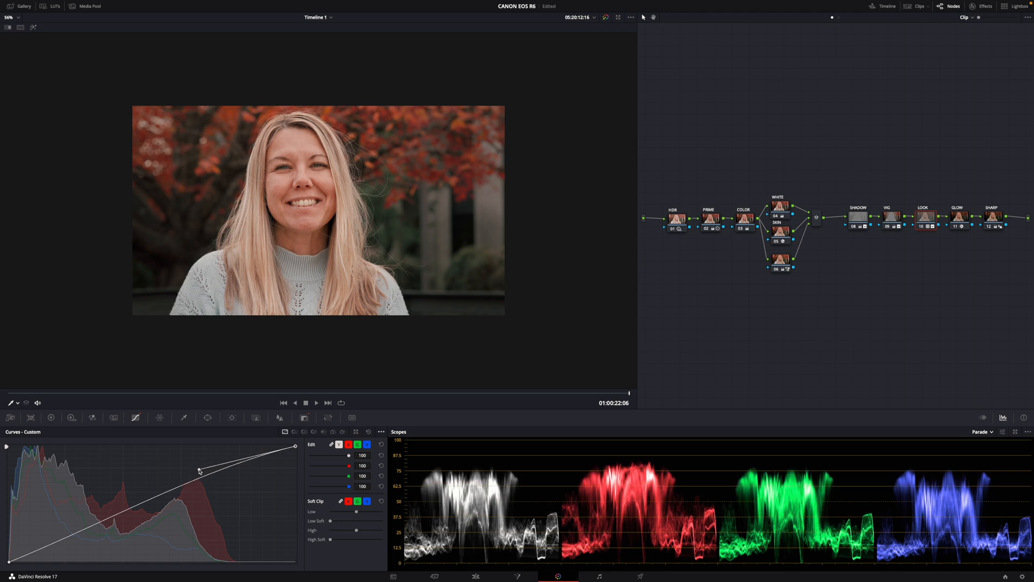